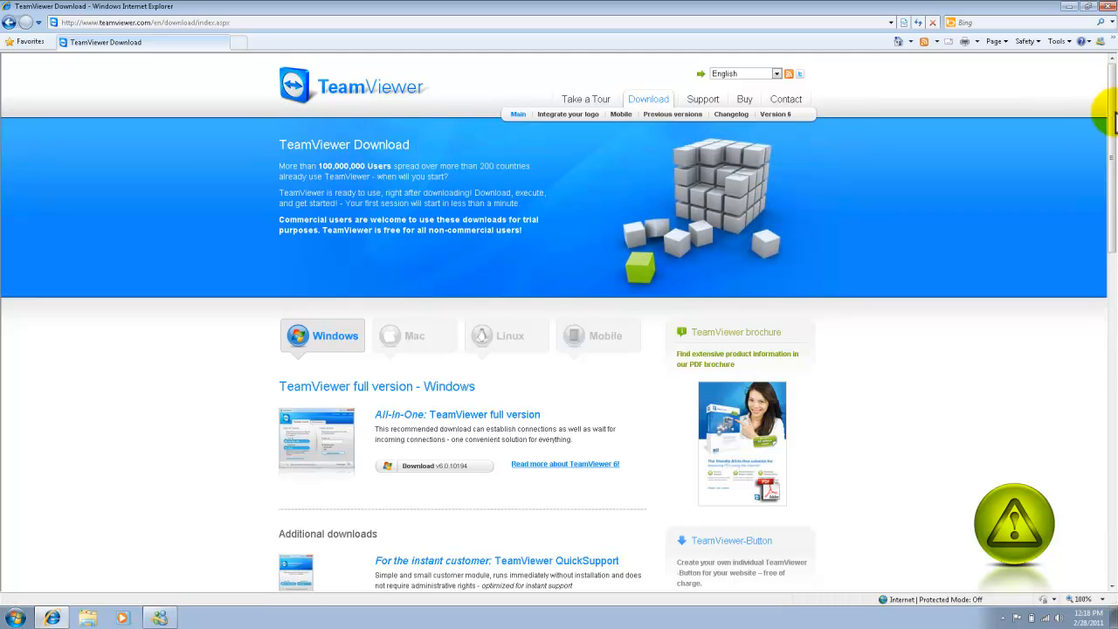
Scroll the download page down to the TeamViewer QuickSupport download under Additional downloads
{"action": "scroll", "scroll_direction": "down", "scroll_amount": 3}
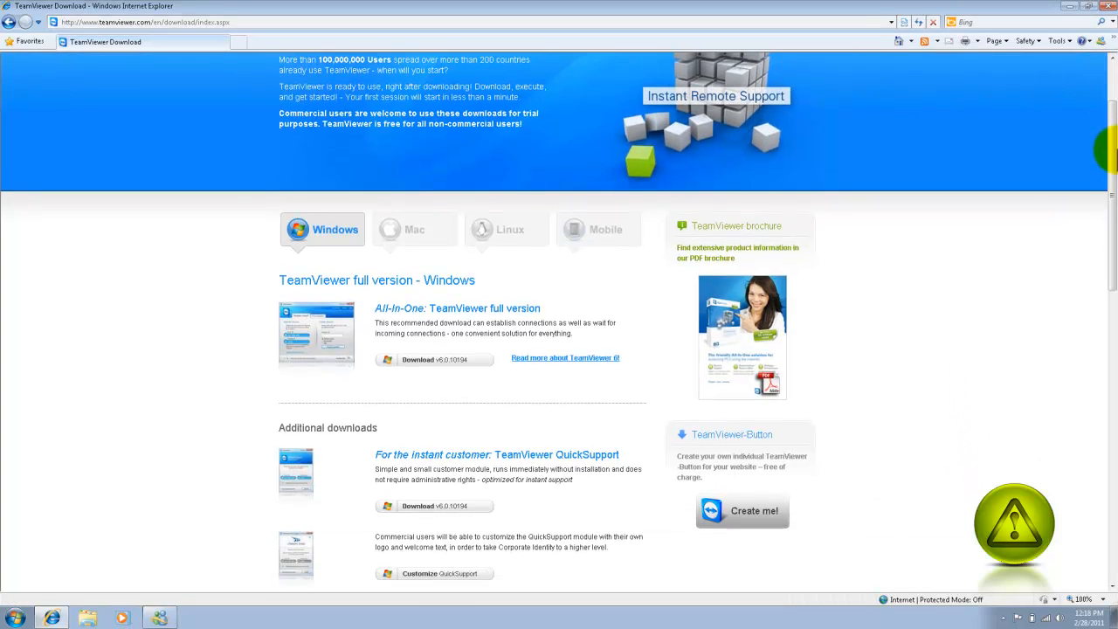
{"action": "scroll", "scroll_direction": "down", "scroll_amount": 3}
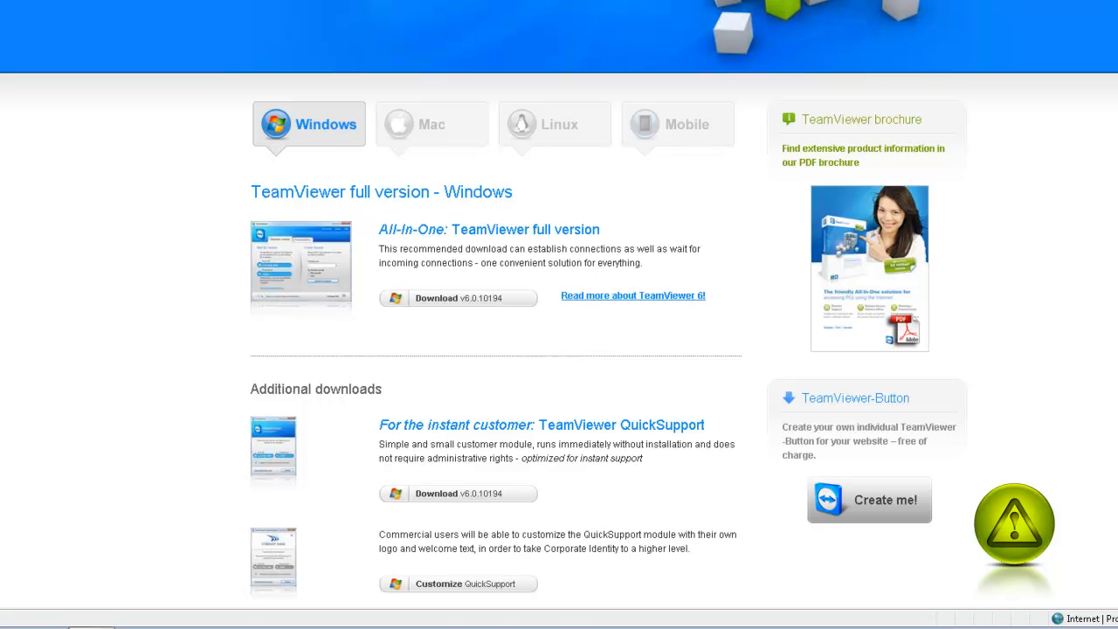
{"action": "scroll", "scroll_direction": "down", "scroll_amount": 3}
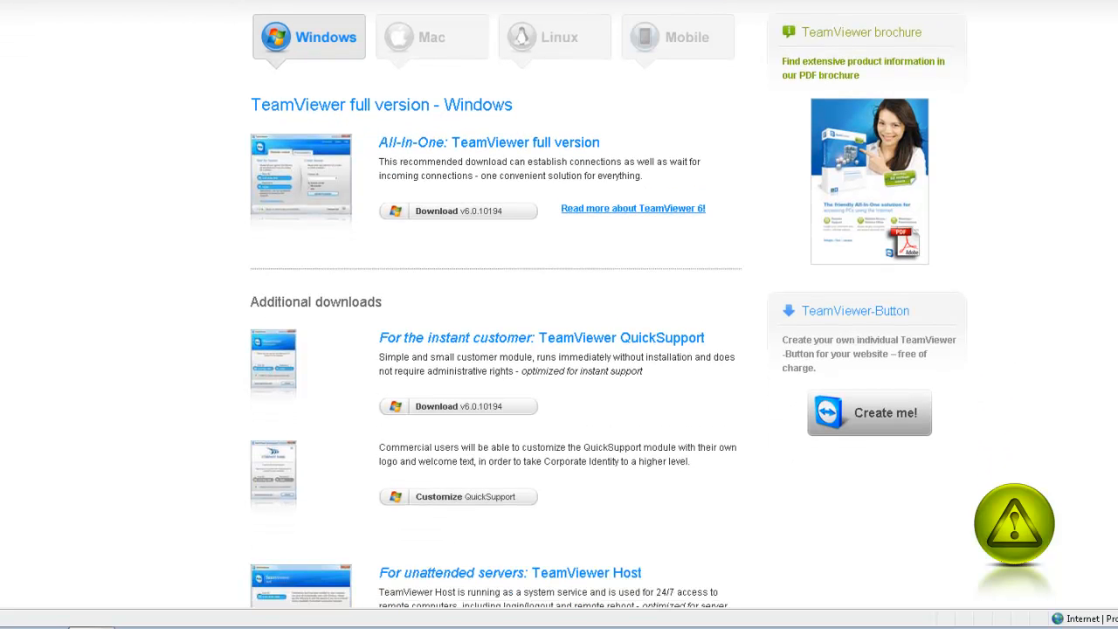
{"action": "scroll", "scroll_direction": "down", "scroll_amount": 3}
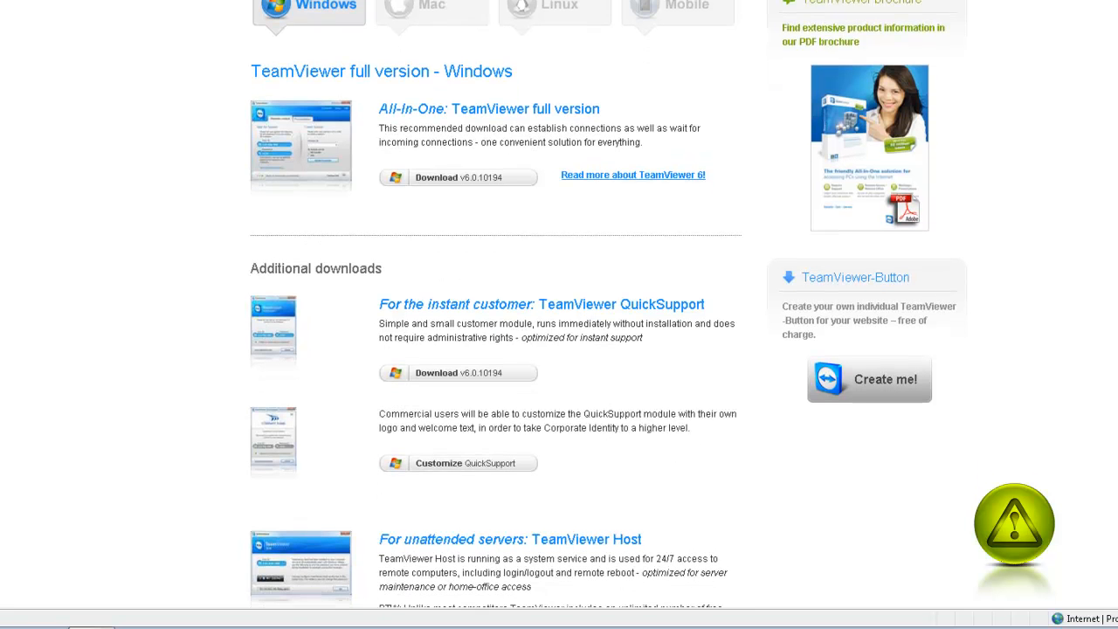
{"action": "scroll", "scroll_direction": "down", "scroll_amount": 3}
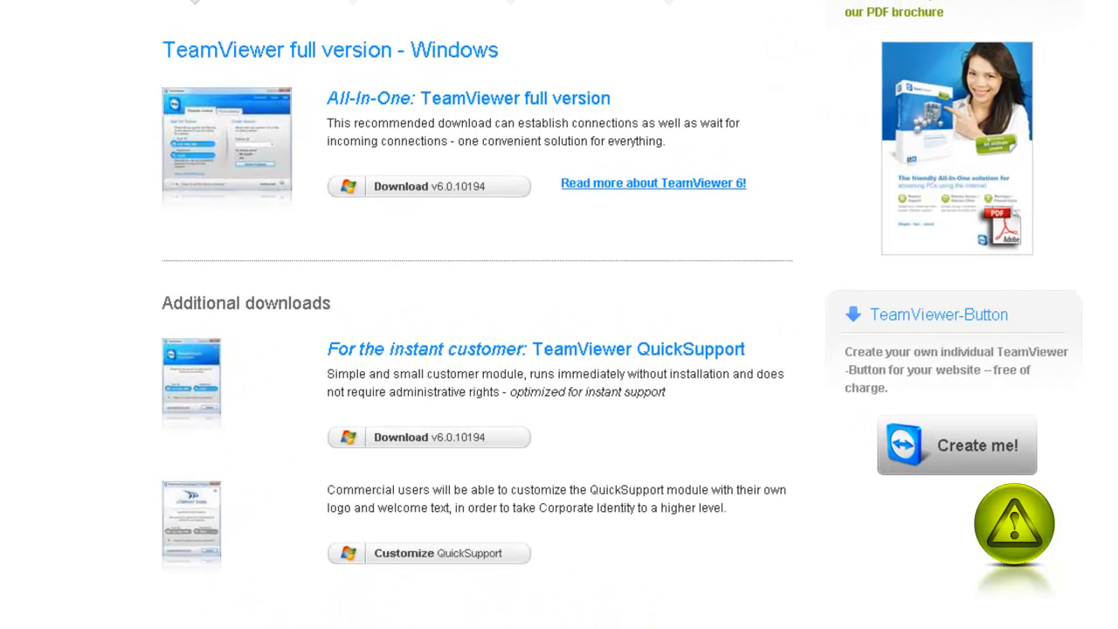
{"action": "scroll", "scroll_direction": "down", "scroll_amount": 3}
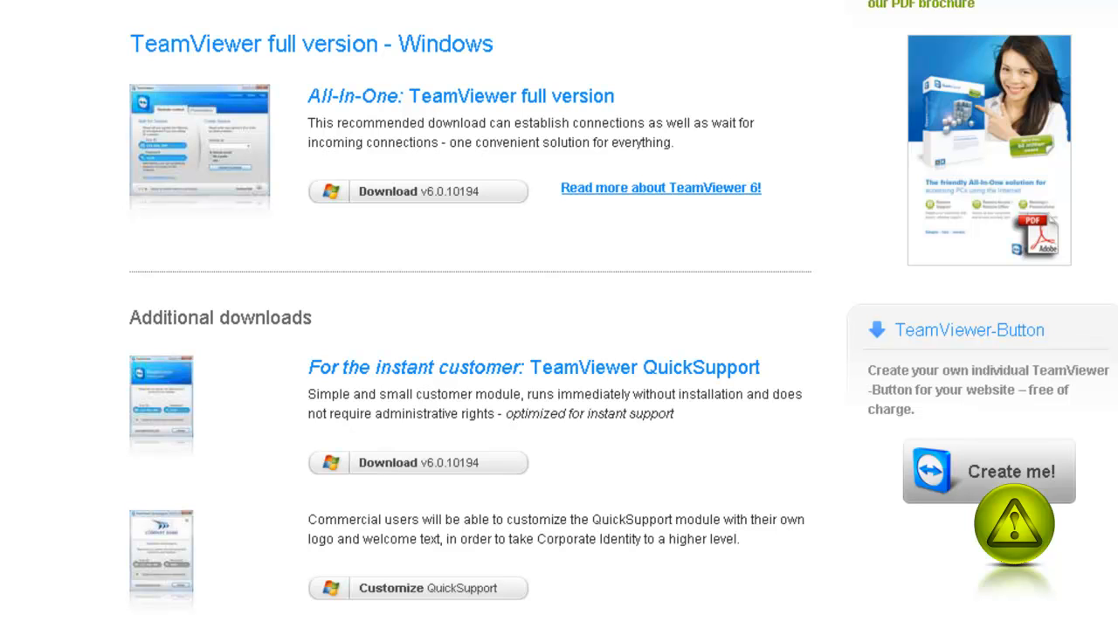
{"action": "mouse_move", "coordinate": [411, 462]}
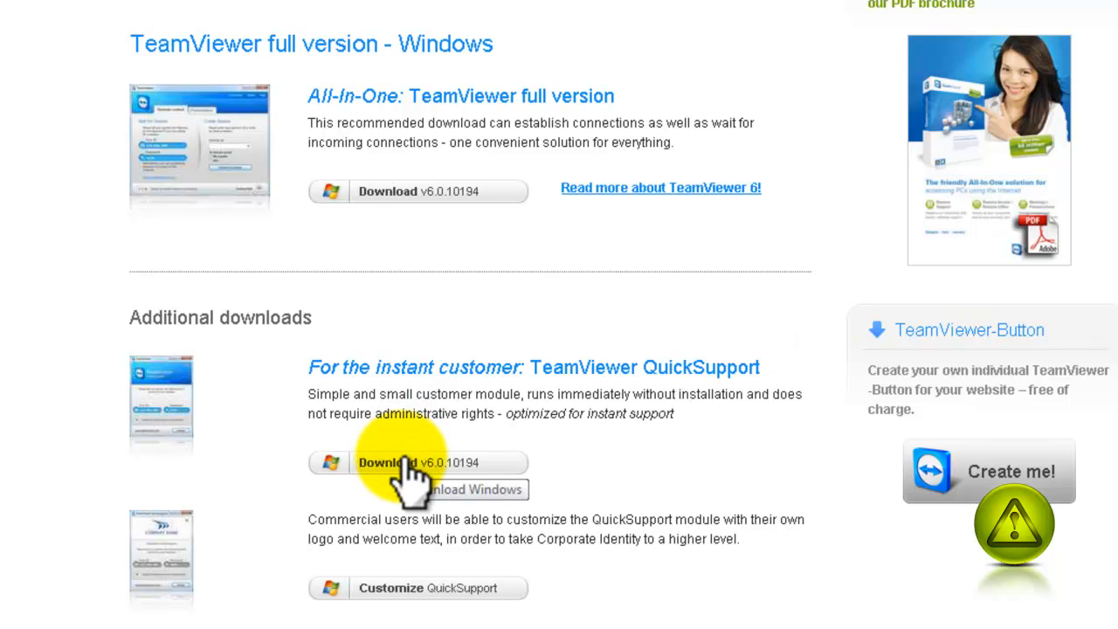
{"action": "mouse_move", "coordinate": [463, 588]}
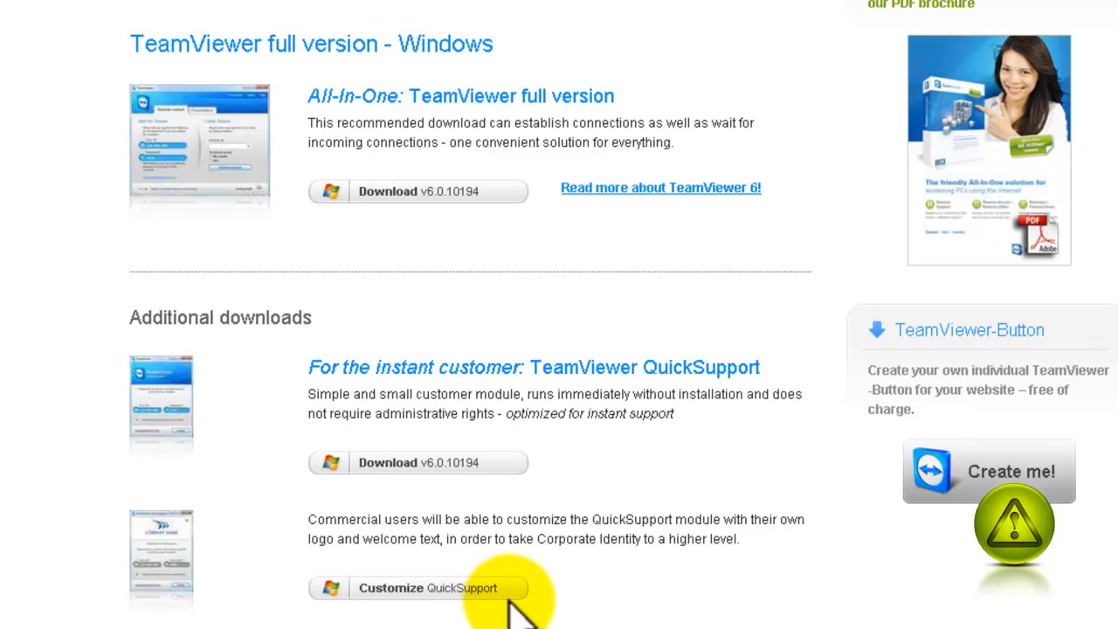
{"action": "mouse_move", "coordinate": [428, 462]}
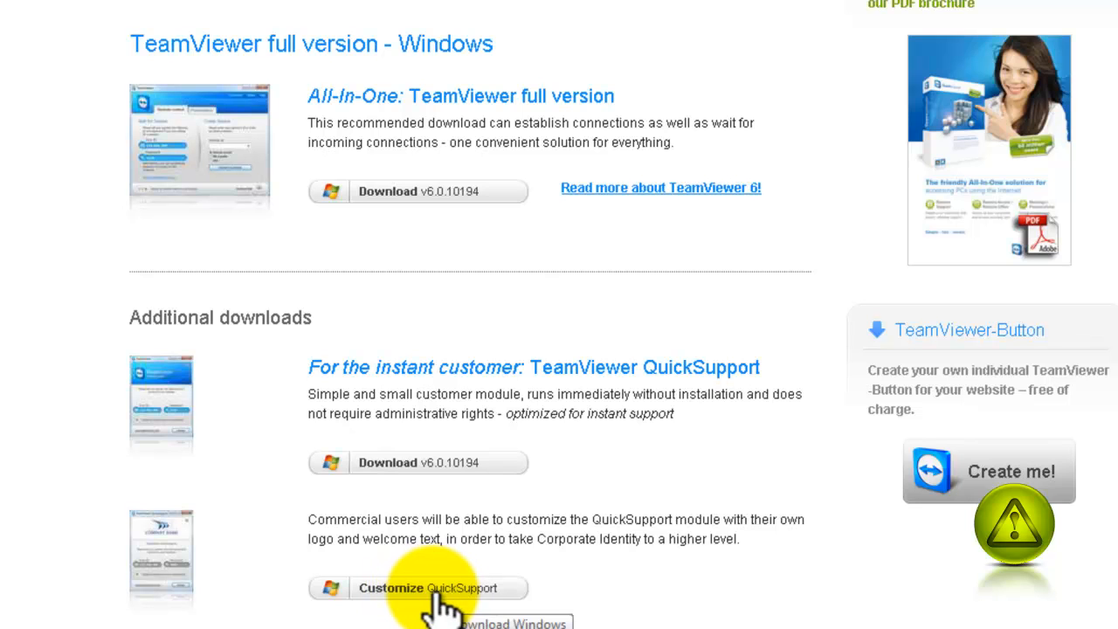
{"action": "mouse_move", "coordinate": [673, 533]}
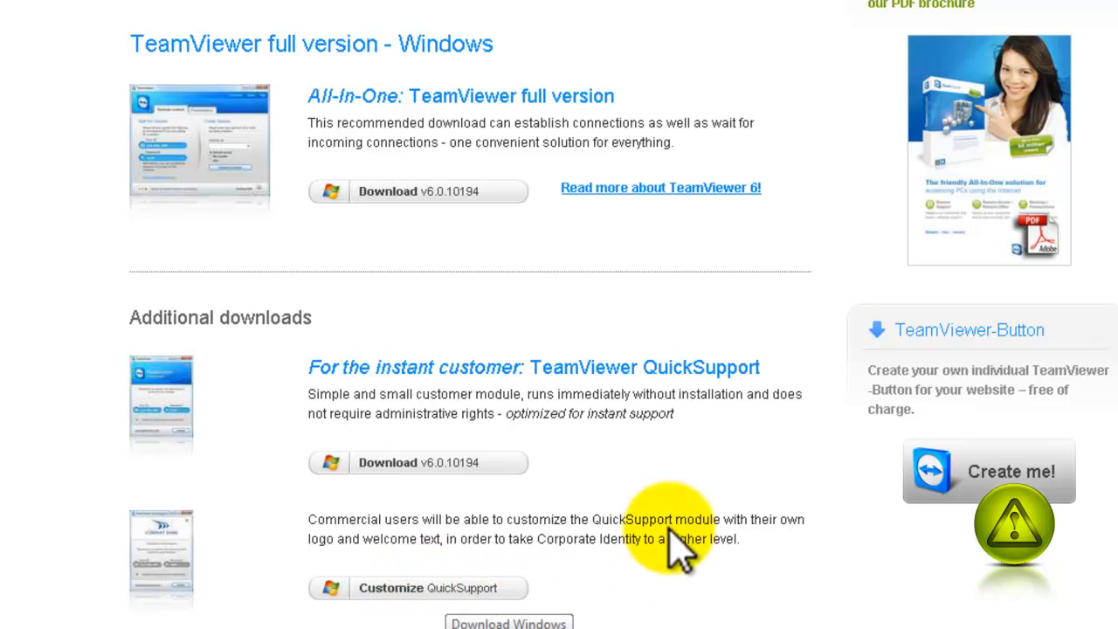
{"action": "mouse_move", "coordinate": [455, 463]}
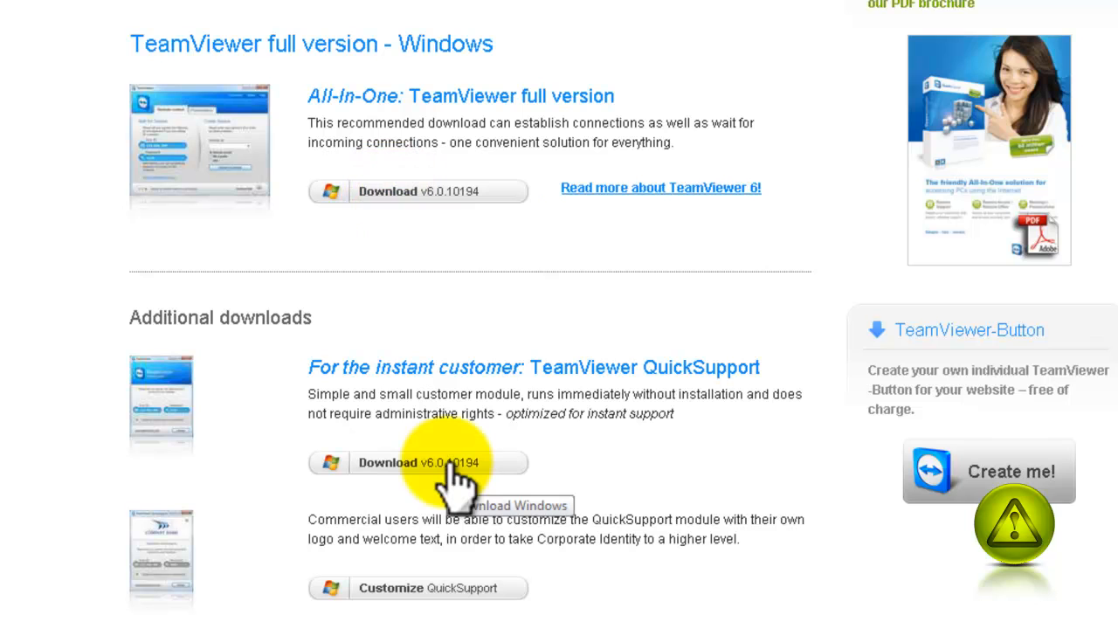
Download TeamViewerQS_en.exe and dismiss the File Download security warning
{"action": "left_click", "coordinate": [418, 462]}
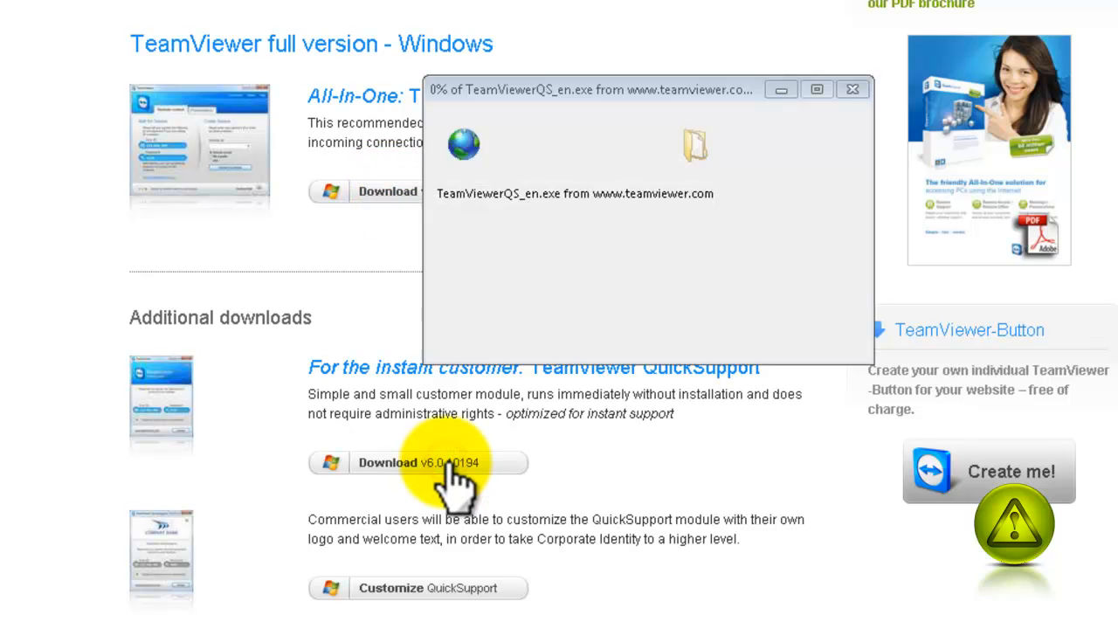
{"action": "left_click", "coordinate": [417, 463]}
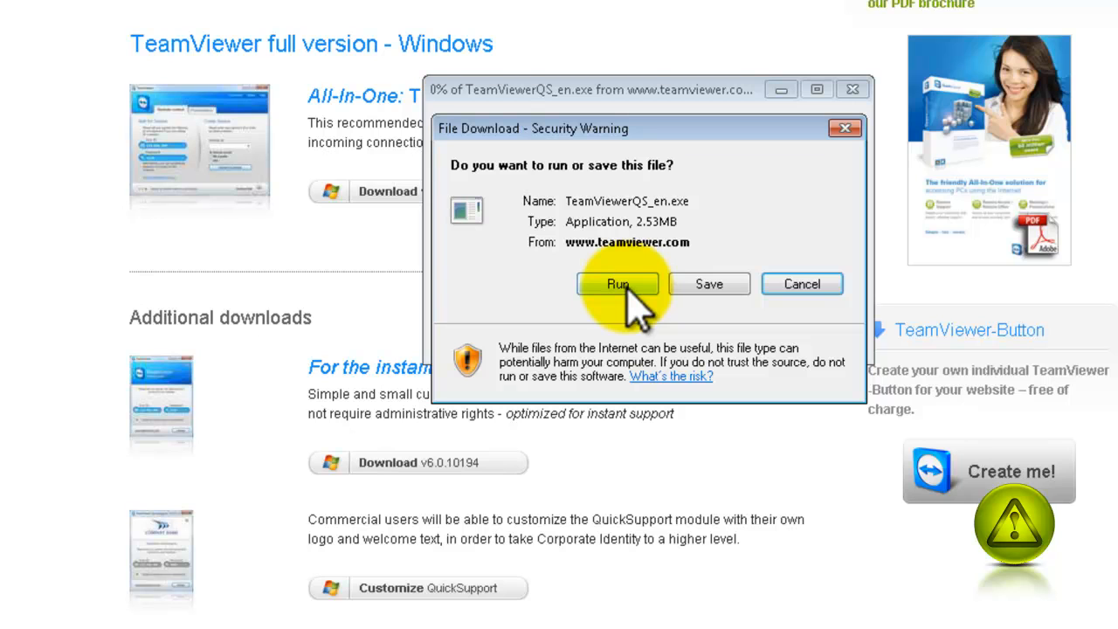
{"action": "mouse_move", "coordinate": [642, 297]}
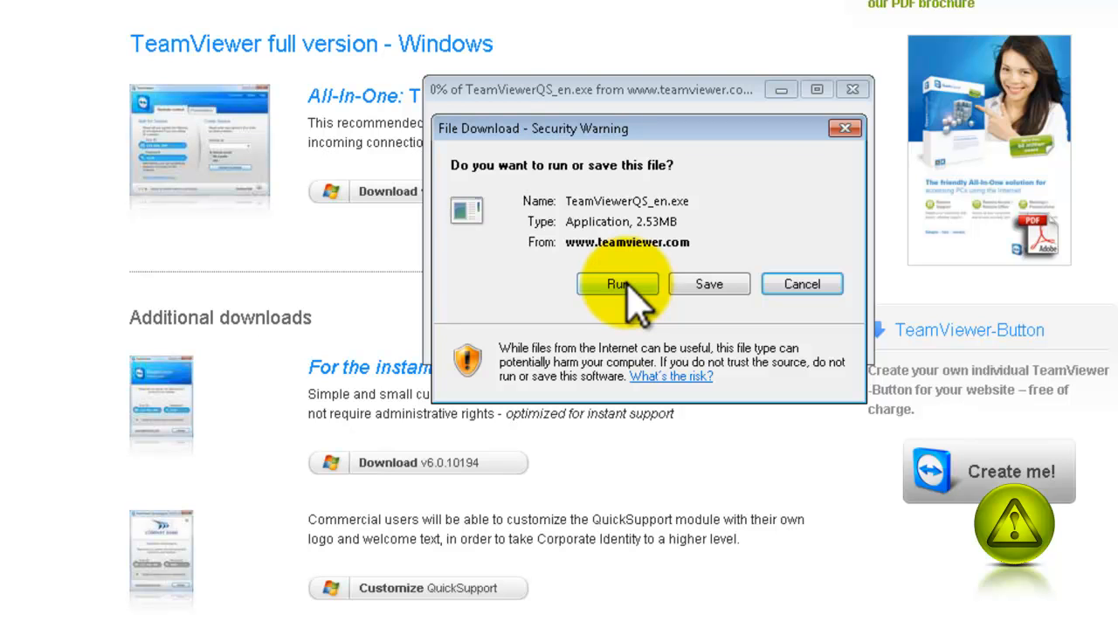
{"action": "mouse_move", "coordinate": [843, 129]}
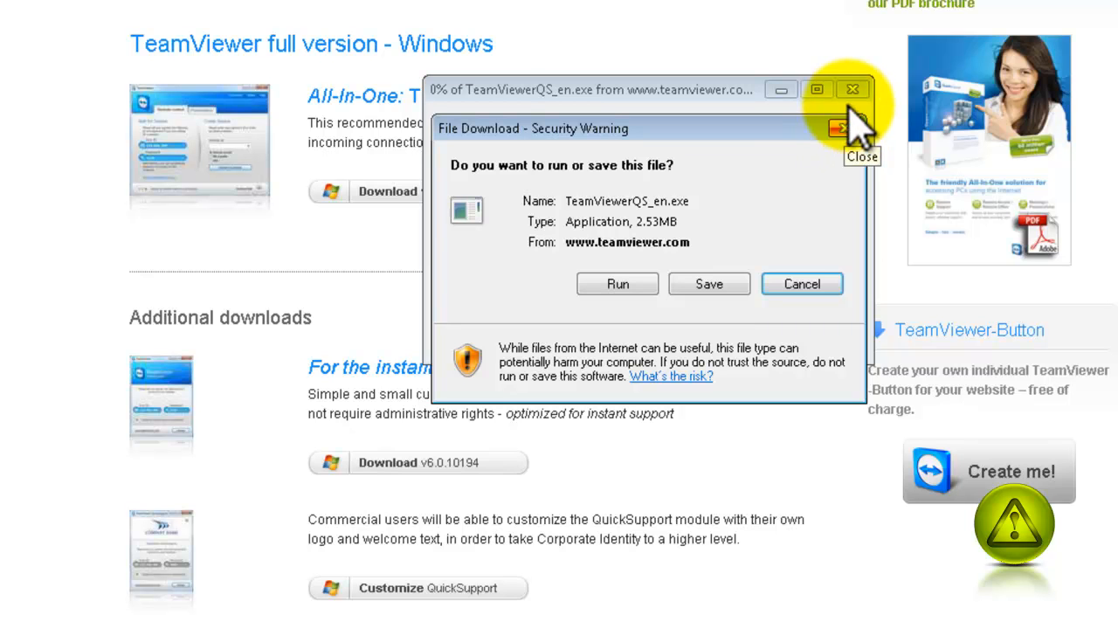
{"action": "left_click", "coordinate": [853, 89]}
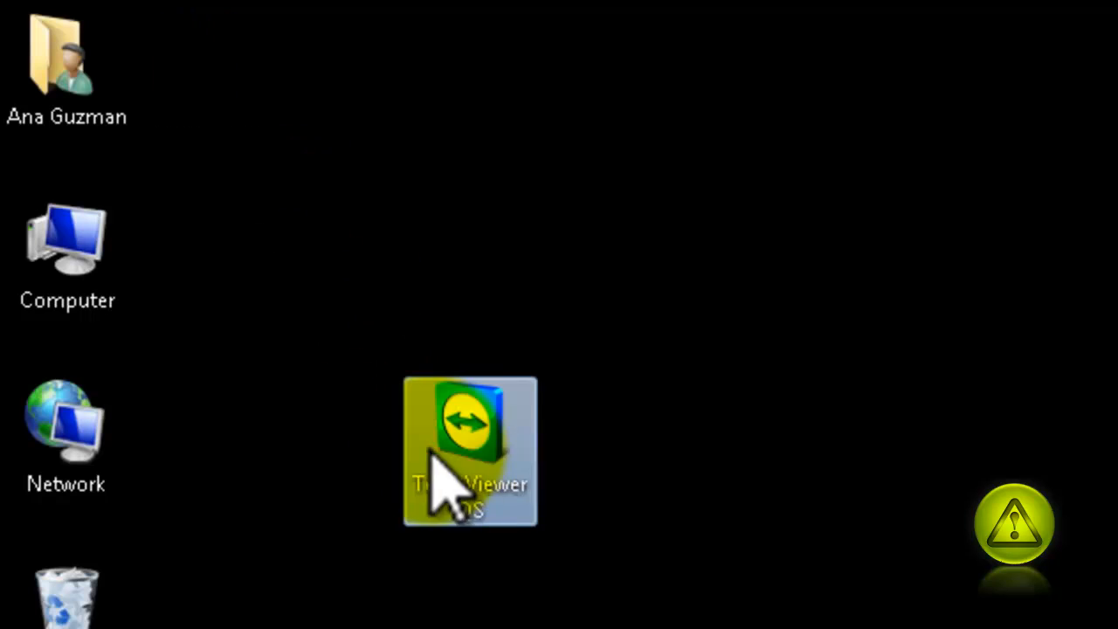
{"action": "mouse_move", "coordinate": [485, 455]}
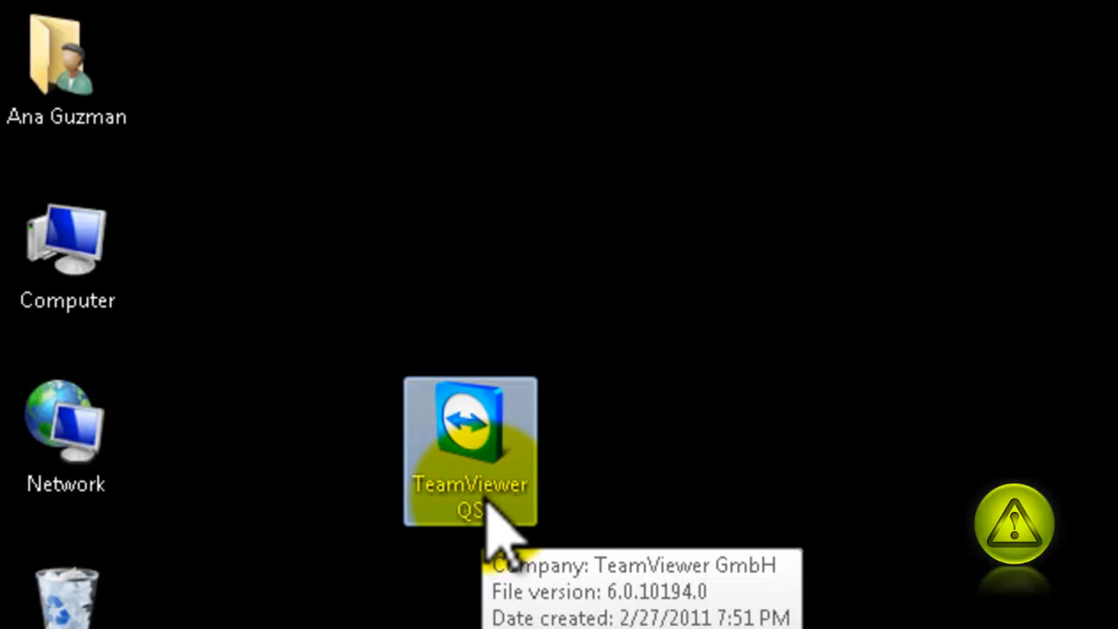
Run the TeamViewer QS desktop icon, allowing it through the security warning
{"action": "double_click", "coordinate": [470, 428]}
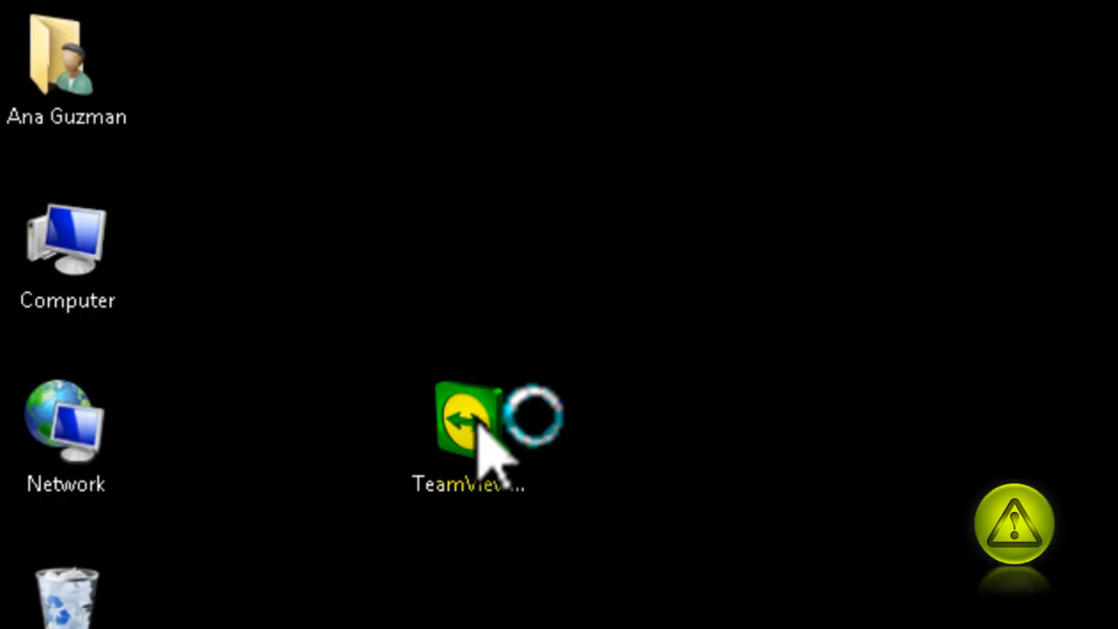
{"action": "double_click", "coordinate": [469, 420]}
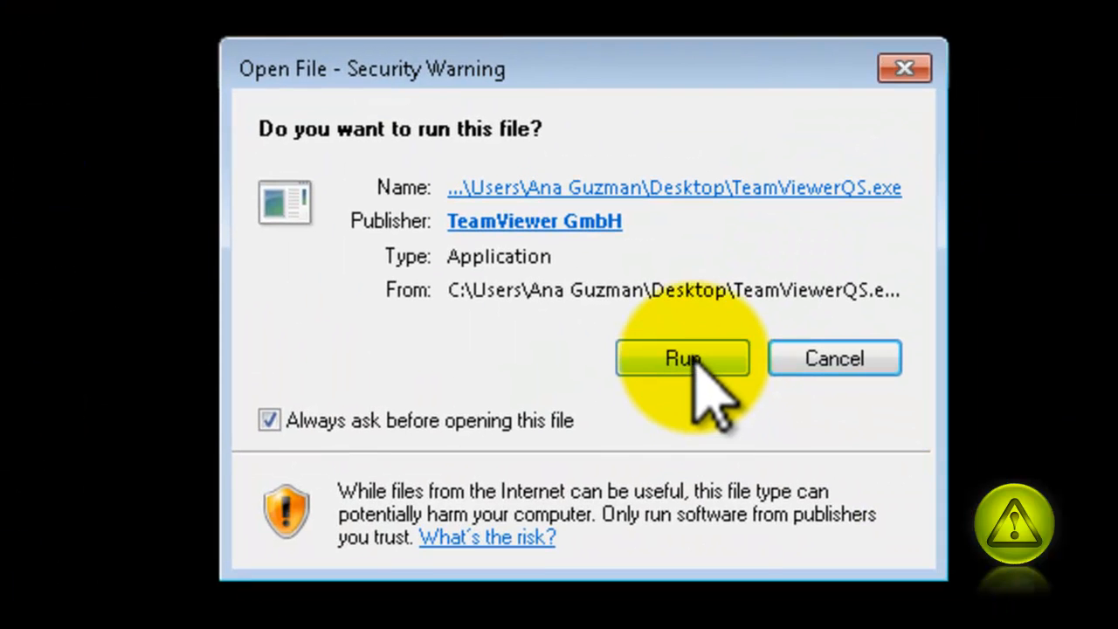
{"action": "left_click", "coordinate": [682, 358]}
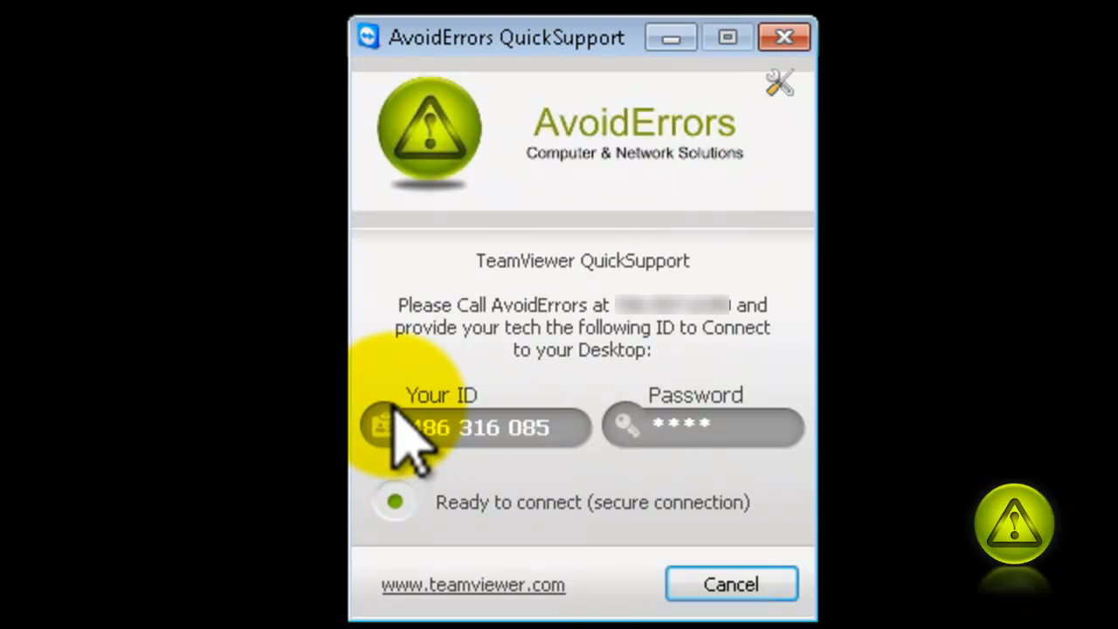
{"action": "mouse_move", "coordinate": [681, 428]}
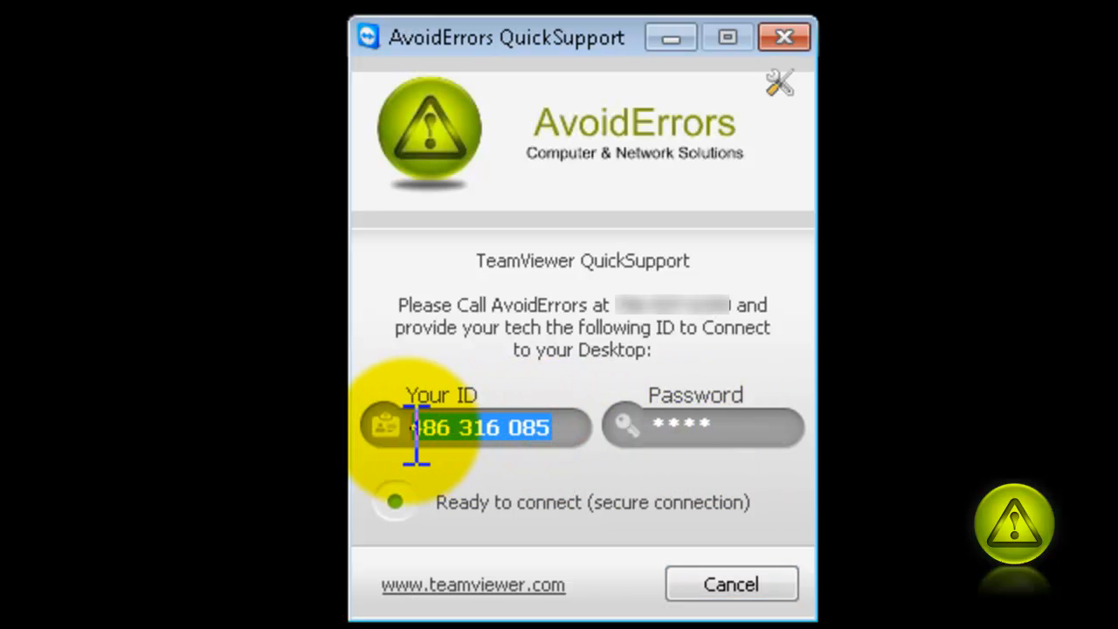
Copy the number in QuickSupport's Your ID field
{"action": "right_click", "coordinate": [479, 427]}
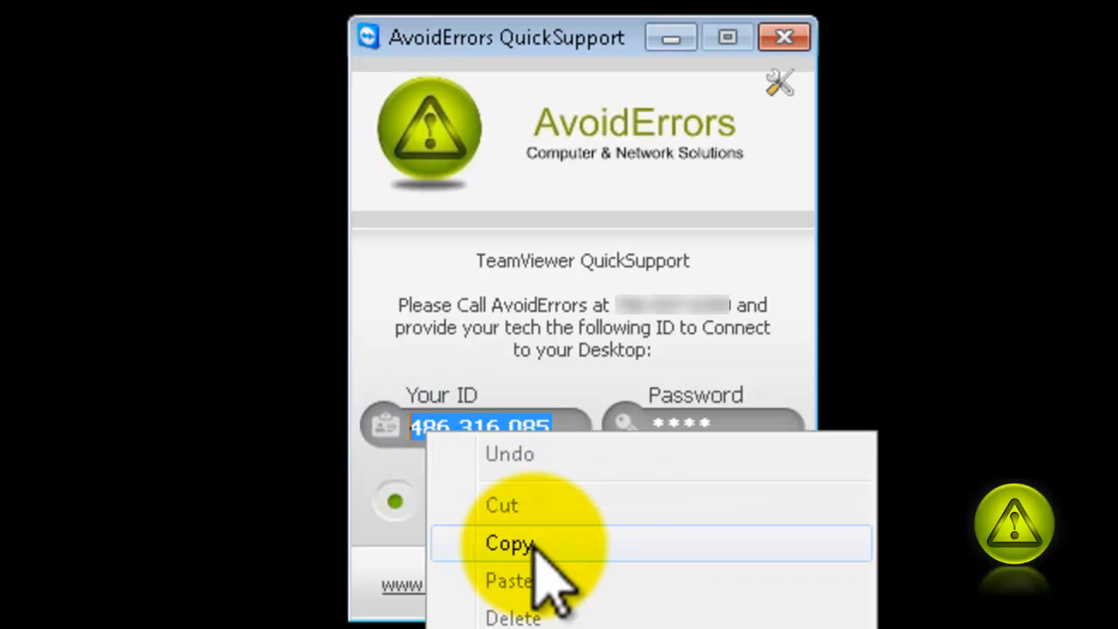
{"action": "left_click", "coordinate": [509, 543]}
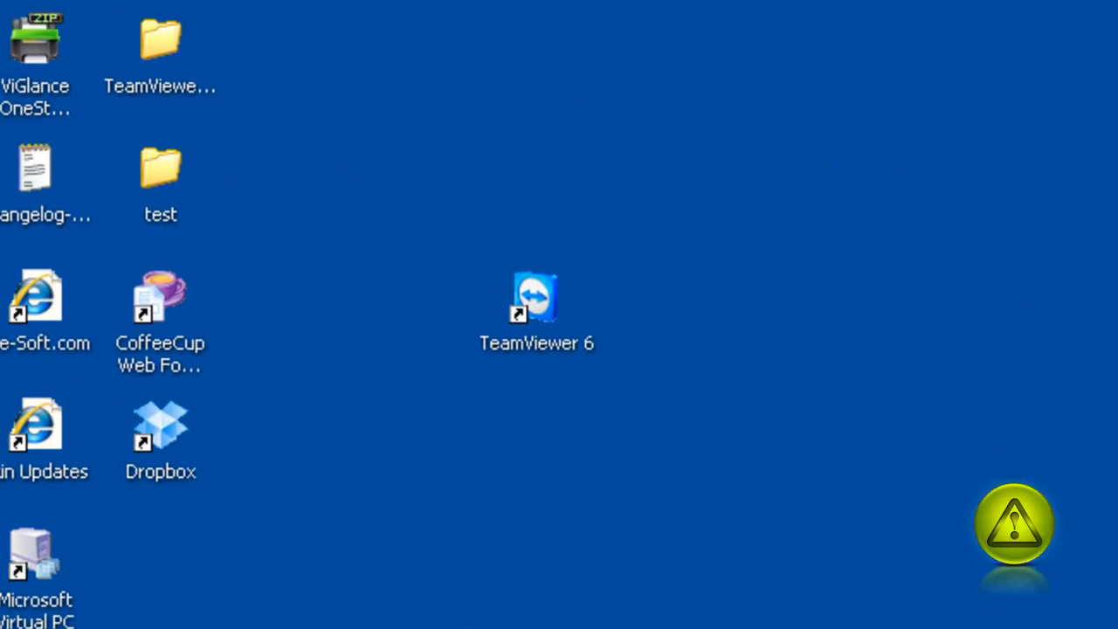
Start TeamViewer 6 from its desktop shortcut
{"action": "left_click", "coordinate": [537, 301]}
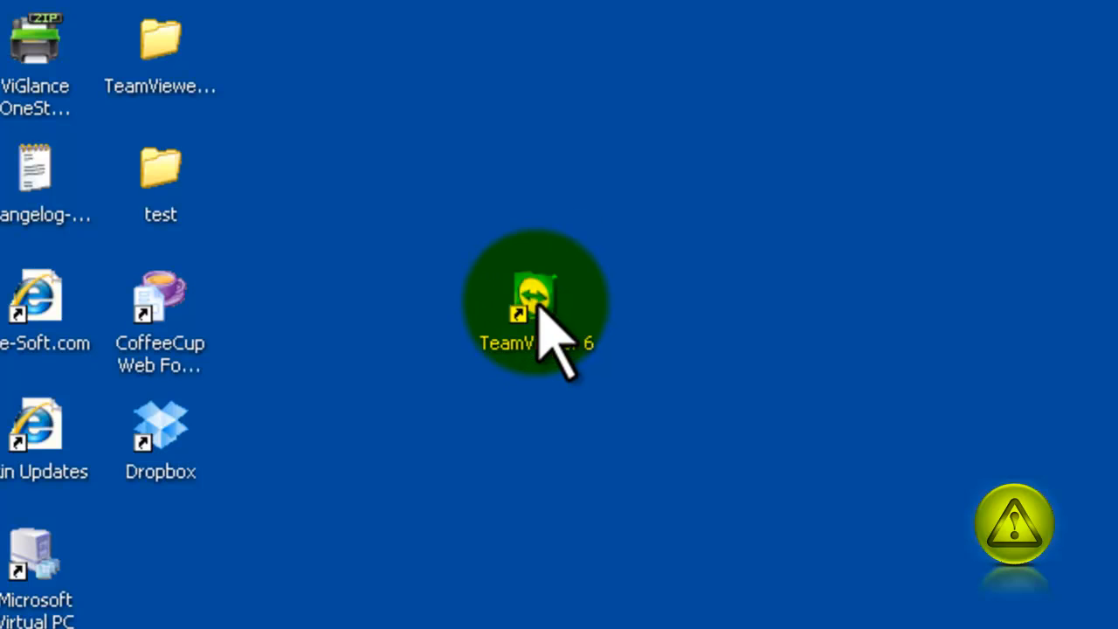
{"action": "double_click", "coordinate": [535, 302]}
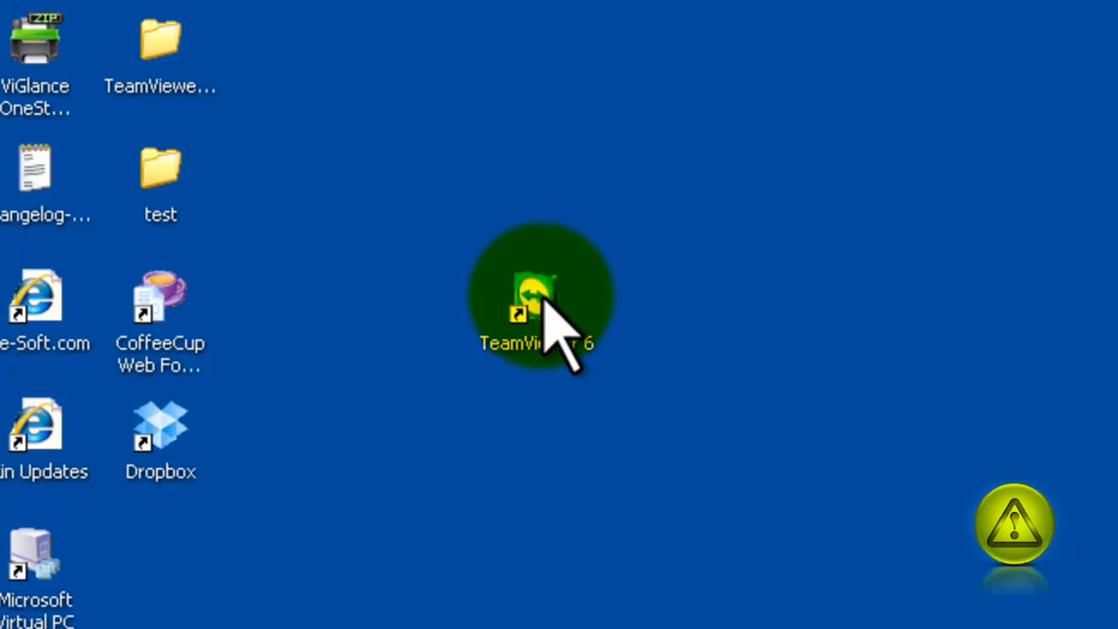
{"action": "mouse_move", "coordinate": [550, 341]}
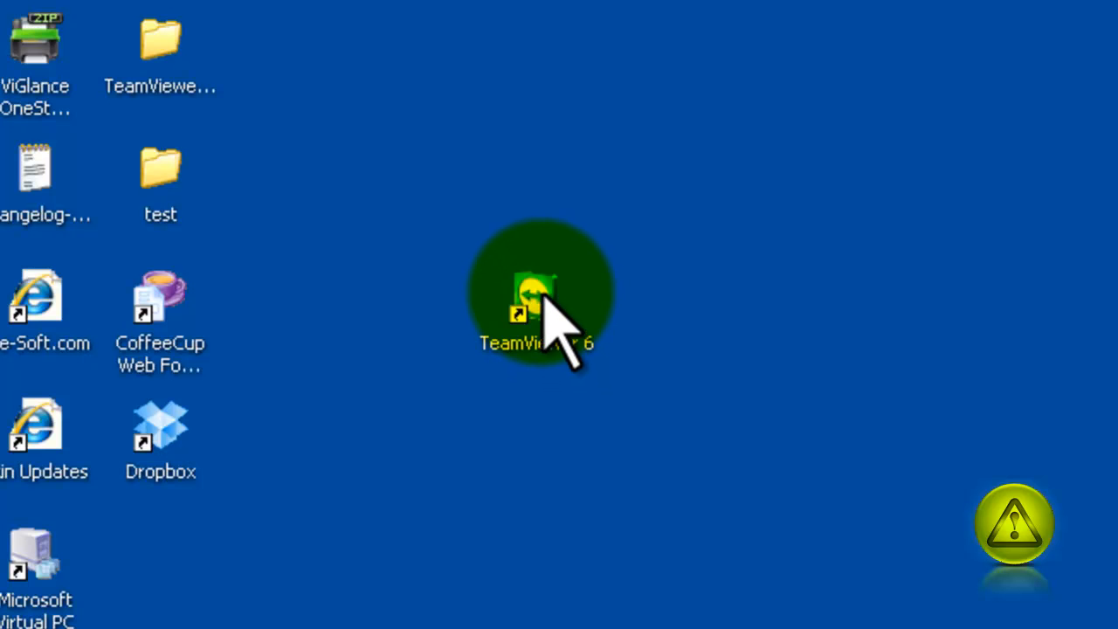
{"action": "double_click", "coordinate": [537, 305]}
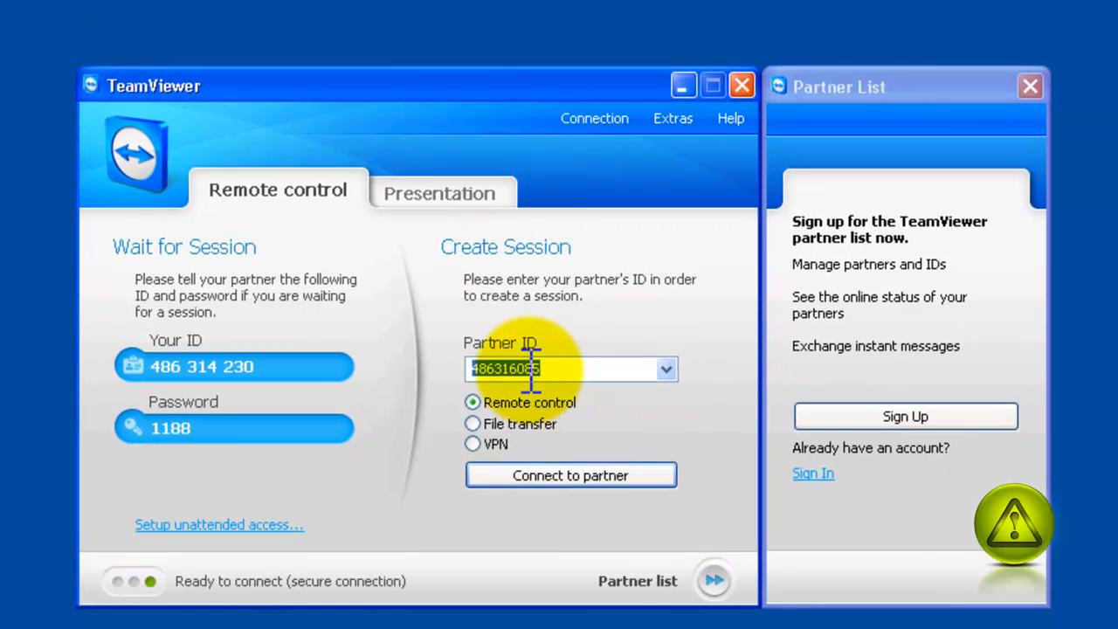
Paste the client ID as Partner ID, connect, and log on with the session password
{"action": "right_click", "coordinate": [525, 368]}
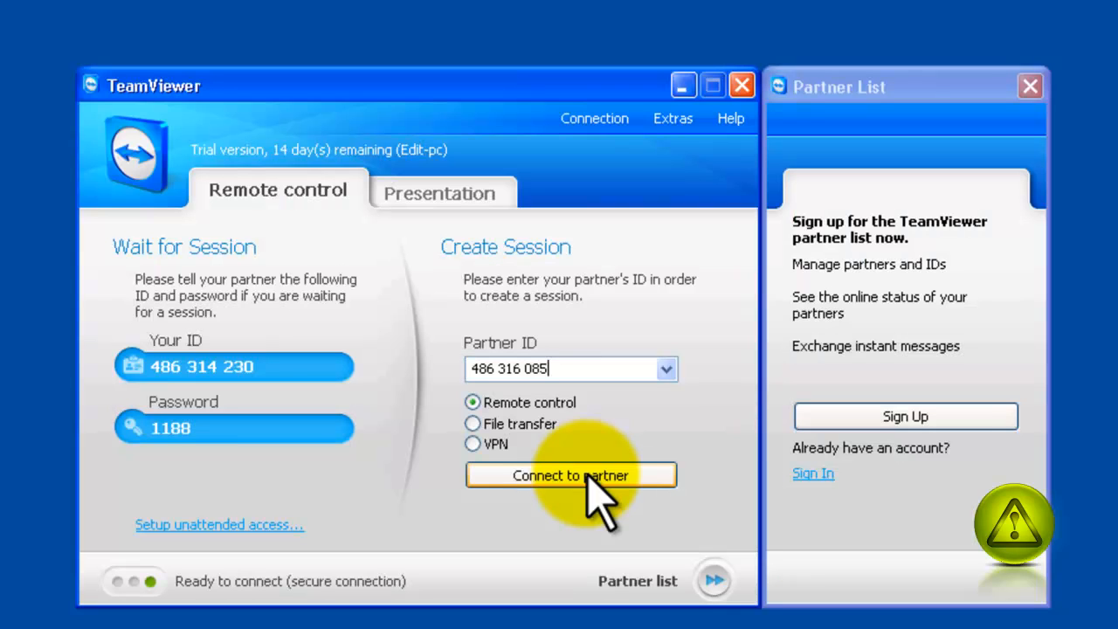
{"action": "left_click", "coordinate": [569, 475]}
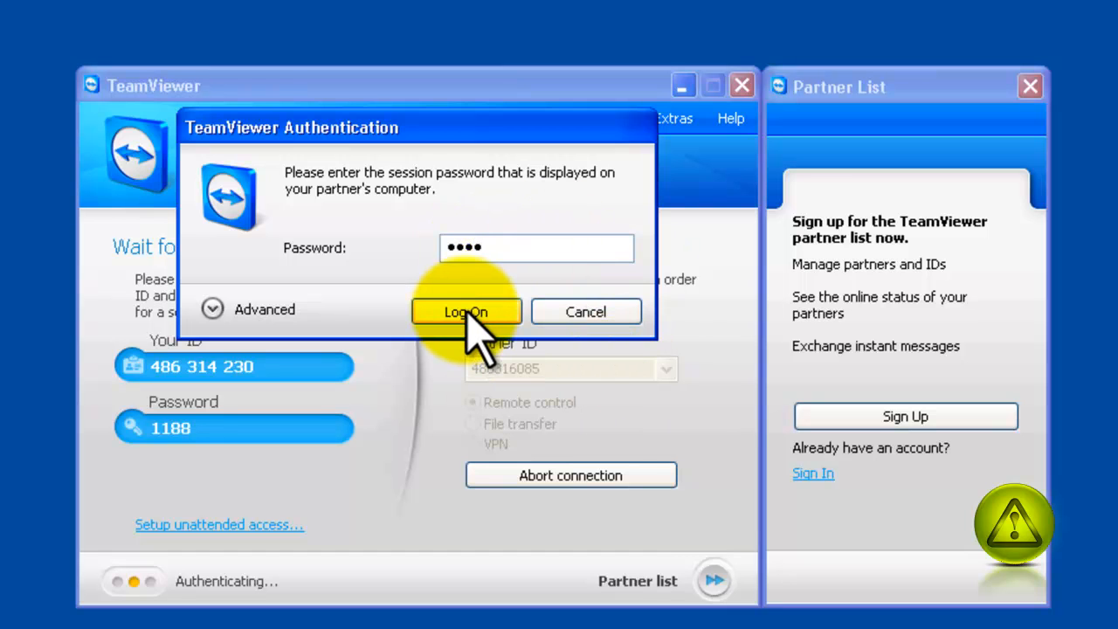
{"action": "left_click", "coordinate": [466, 312]}
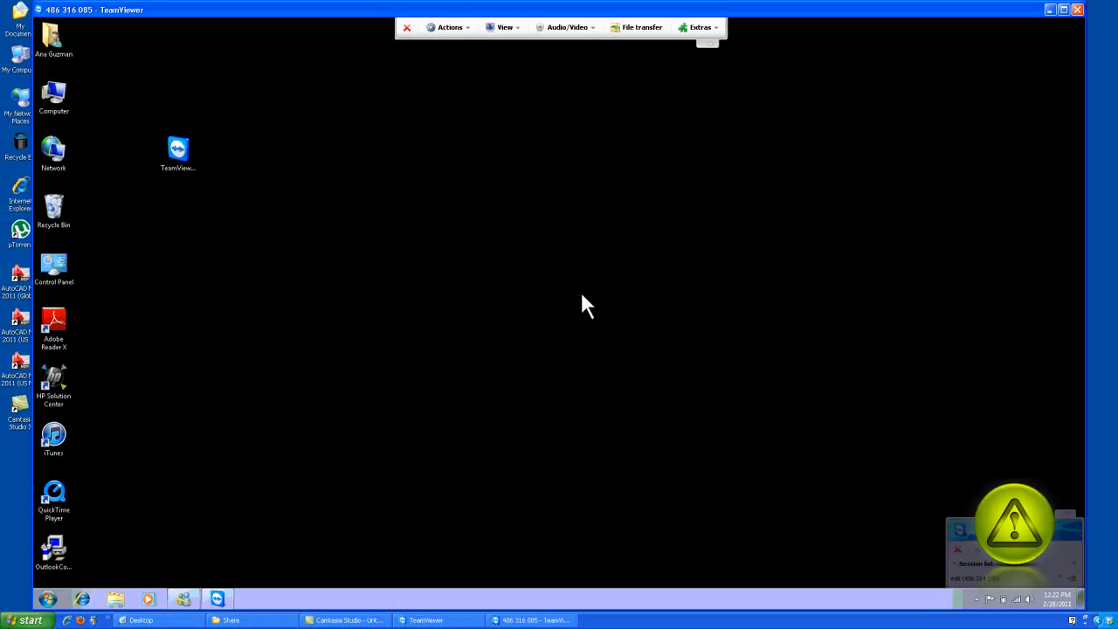
{"action": "left_click", "coordinate": [178, 153]}
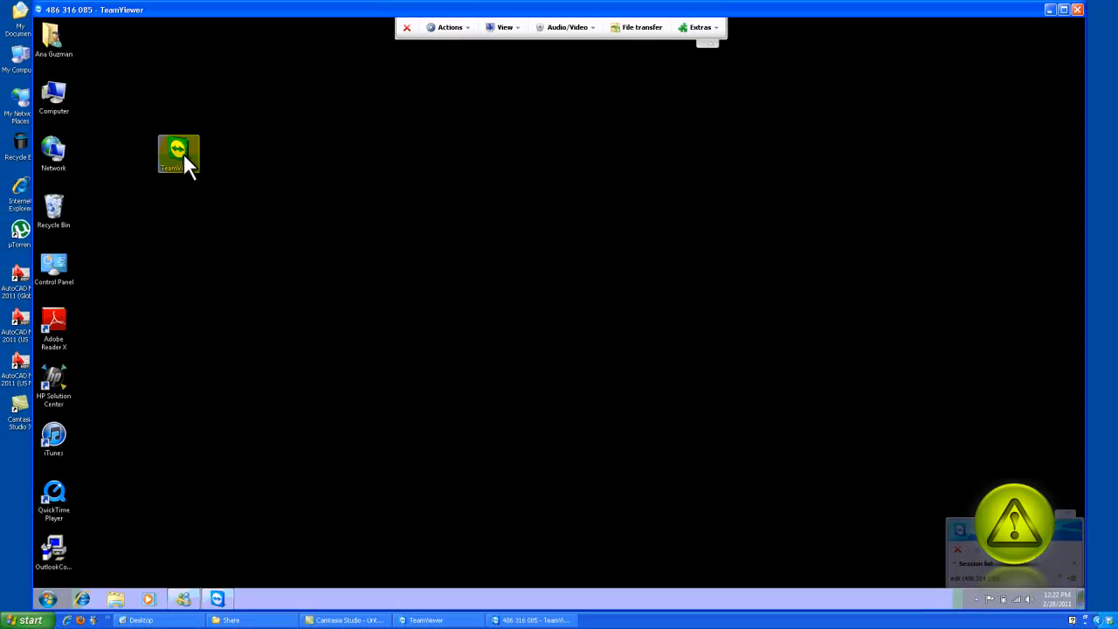